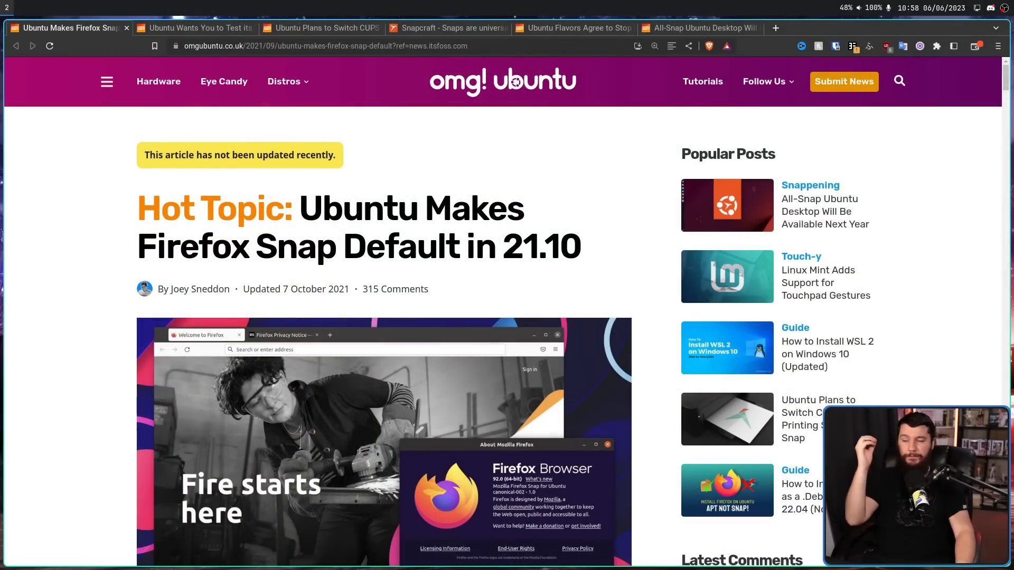
View the Steam snap testing article, then the CUPS printing snap article
click(194, 27)
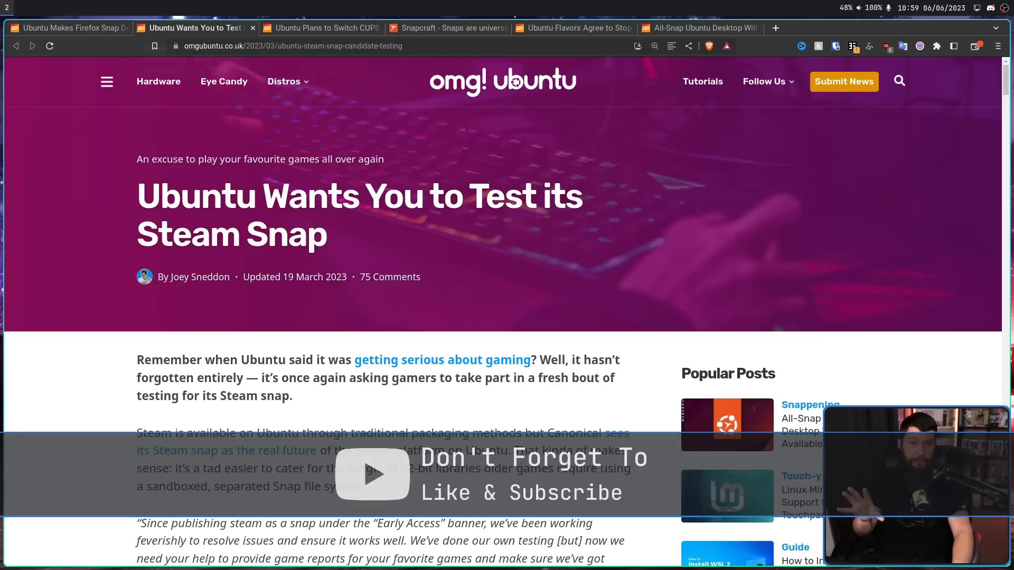
mouse_move(192, 28)
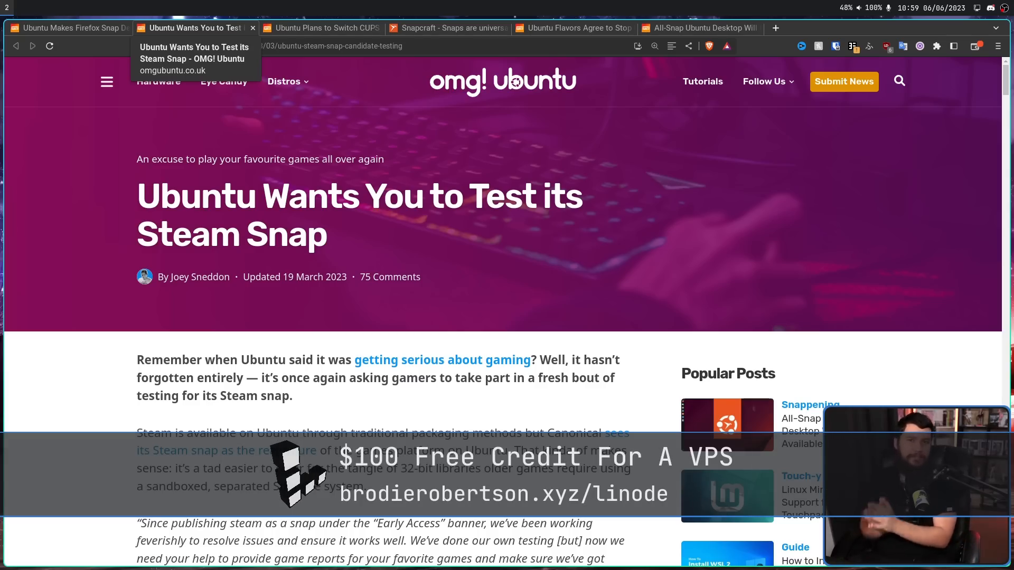
click(320, 28)
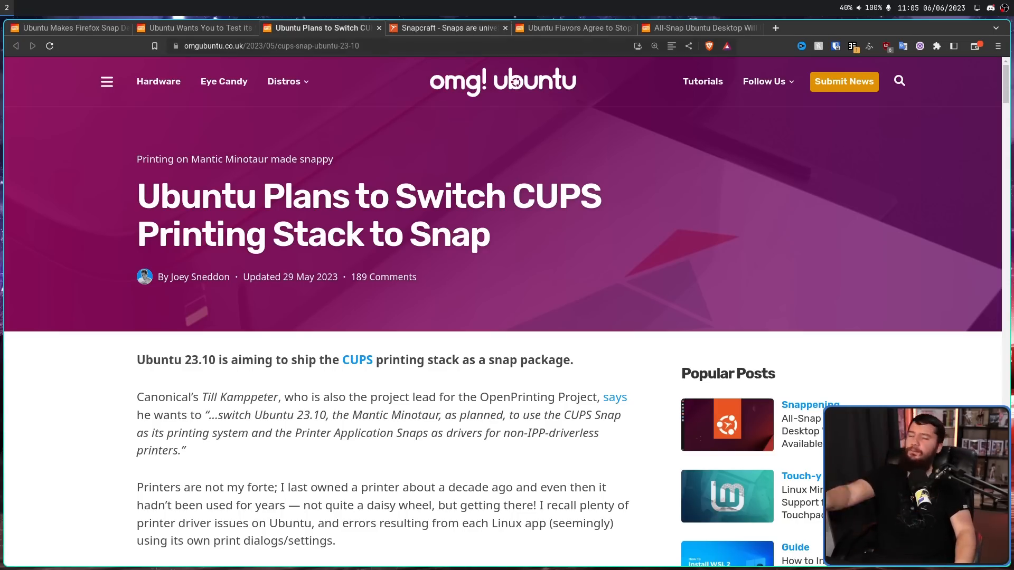
View the Snapcraft app store page, then the Ubuntu flavors dropping Flatpak article
click(446, 28)
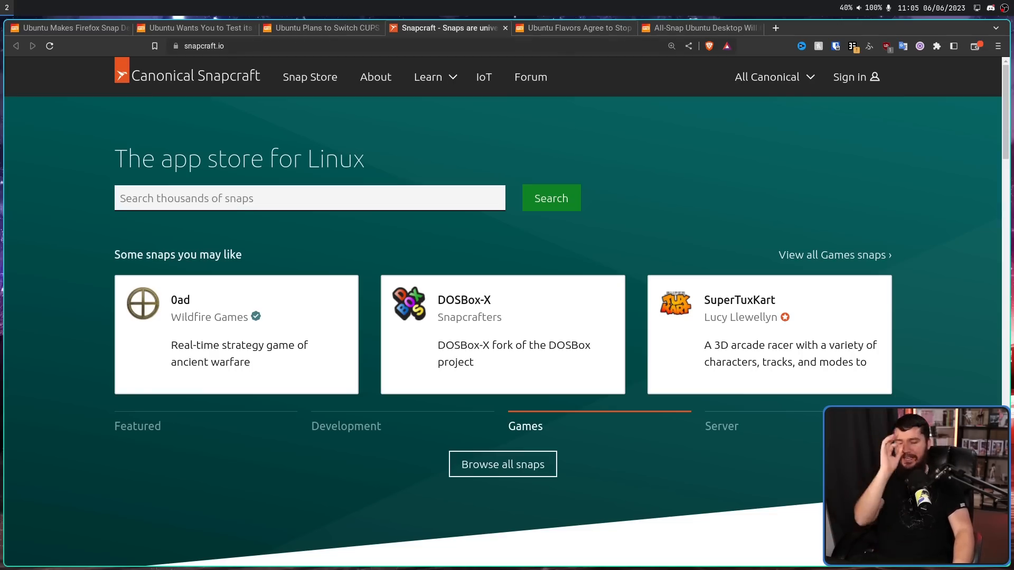
click(571, 27)
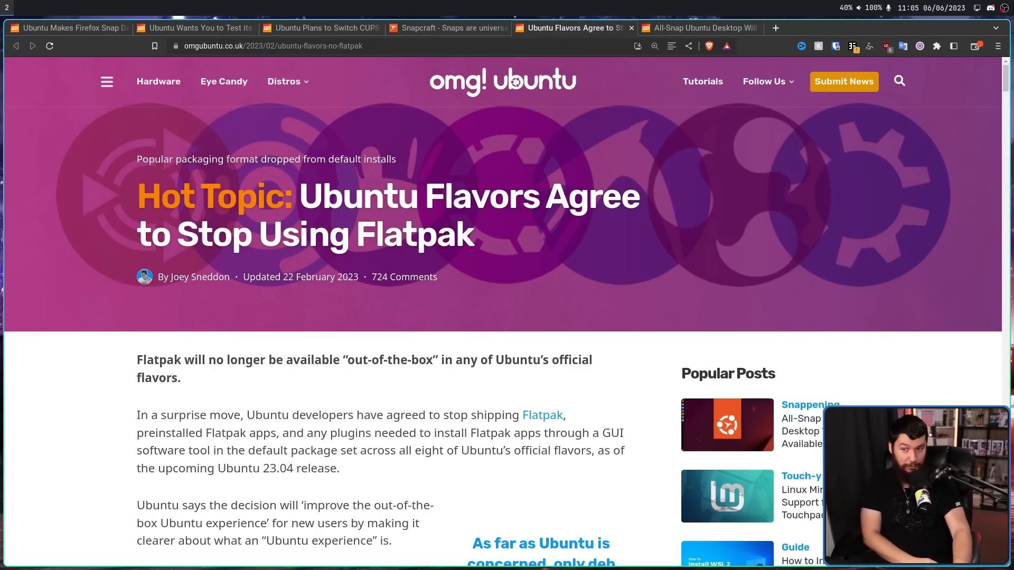
click(699, 28)
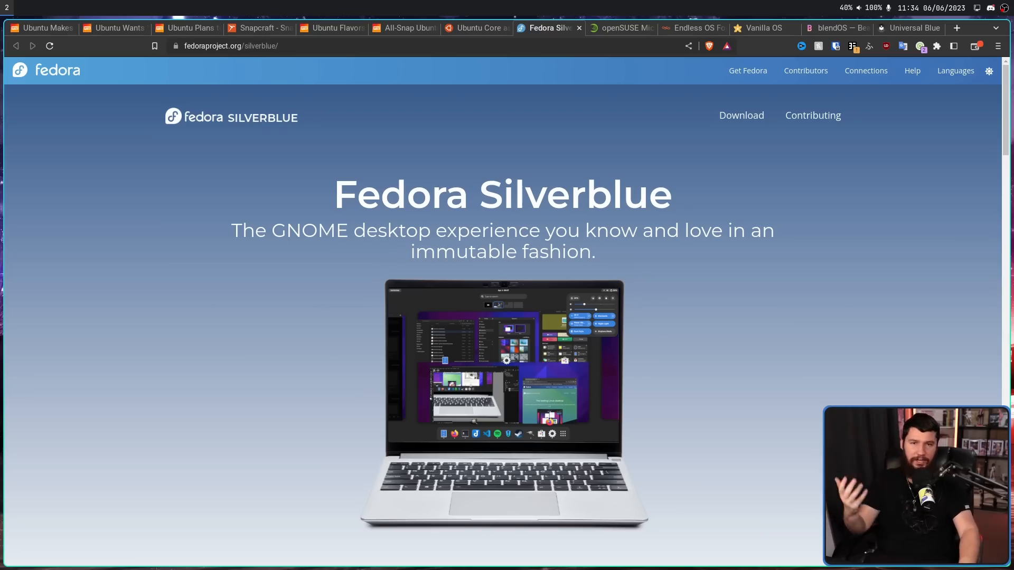
View the Endless OS site, then the Vanilla OS homepage
click(619, 28)
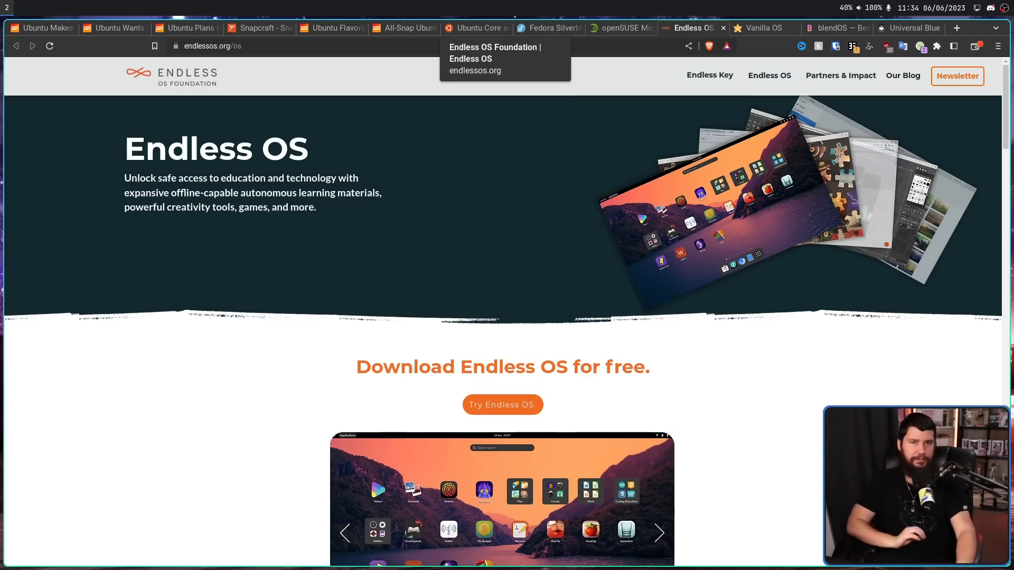
click(760, 28)
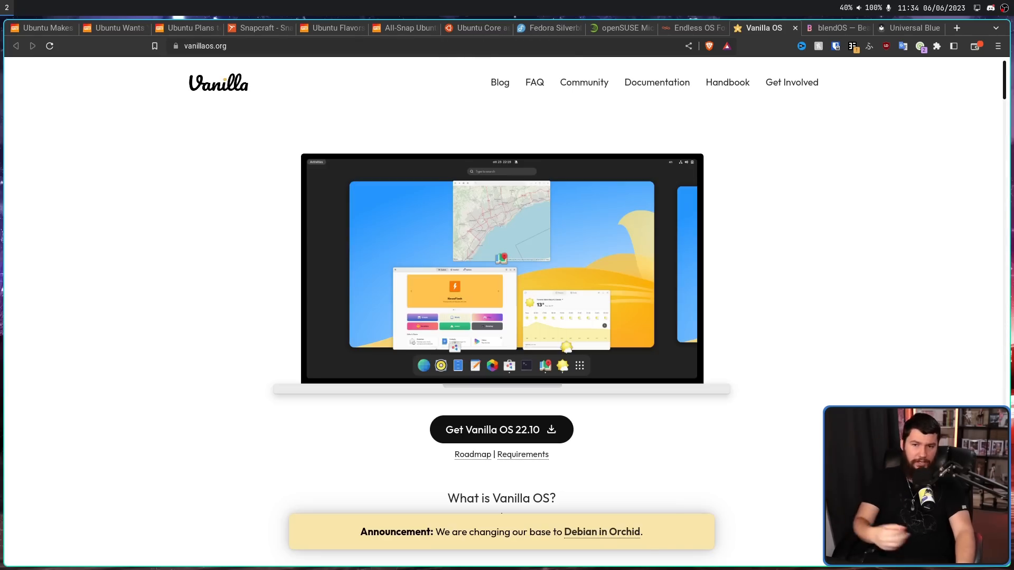
View the blendOS site, then the Universal Blue project homepage
click(908, 27)
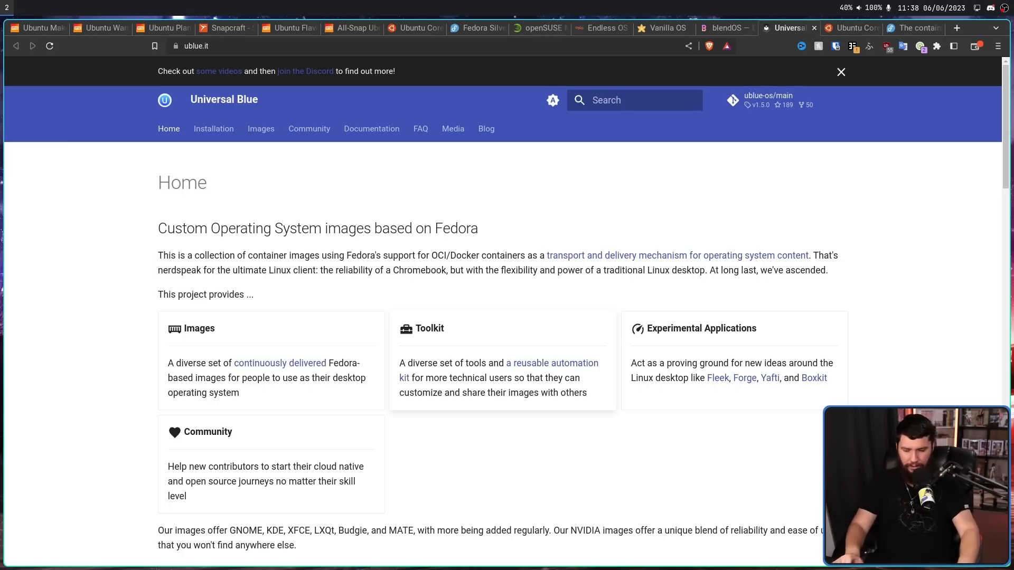
click(851, 28)
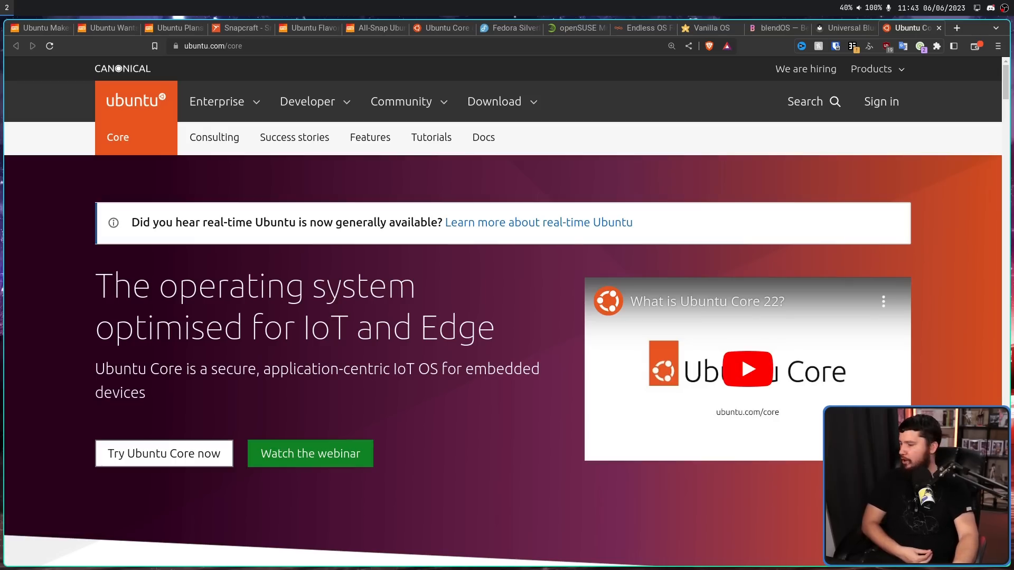
Scroll through the Ubuntu Core IoT and Edge page at ubuntu.com/core
scroll(down, 3)
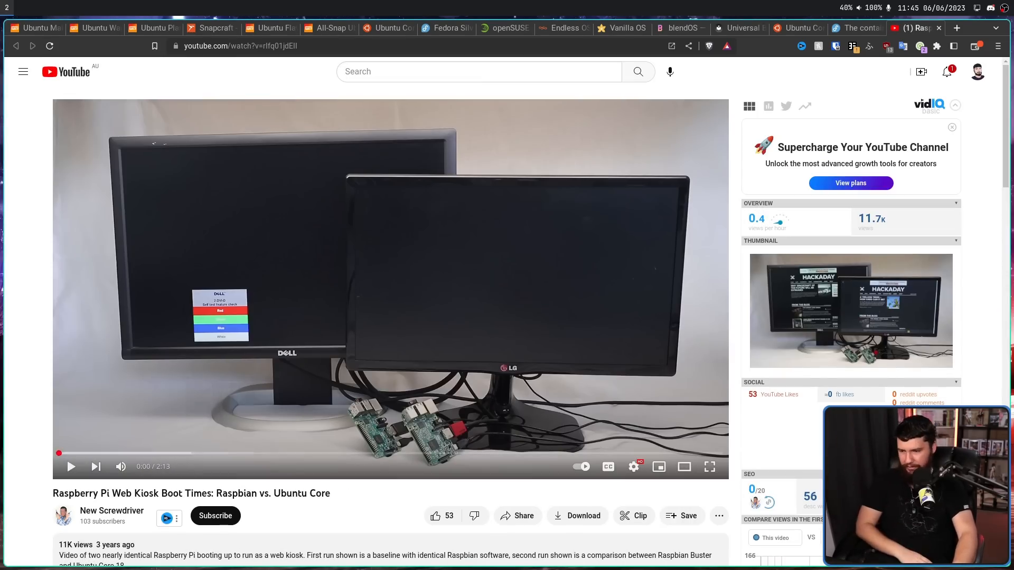
Start the Raspbian vs. Ubuntu Core kiosk boot-time video in the YouTube player
click(70, 466)
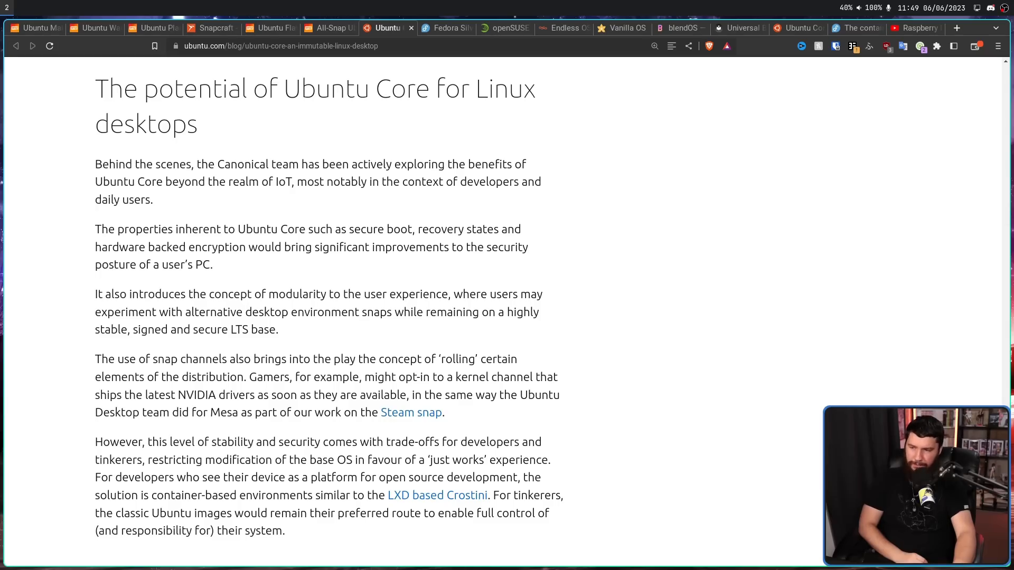
Highlight passages in the blog section on Ubuntu Core's potential for Linux desktops
drag(185, 311, 355, 311)
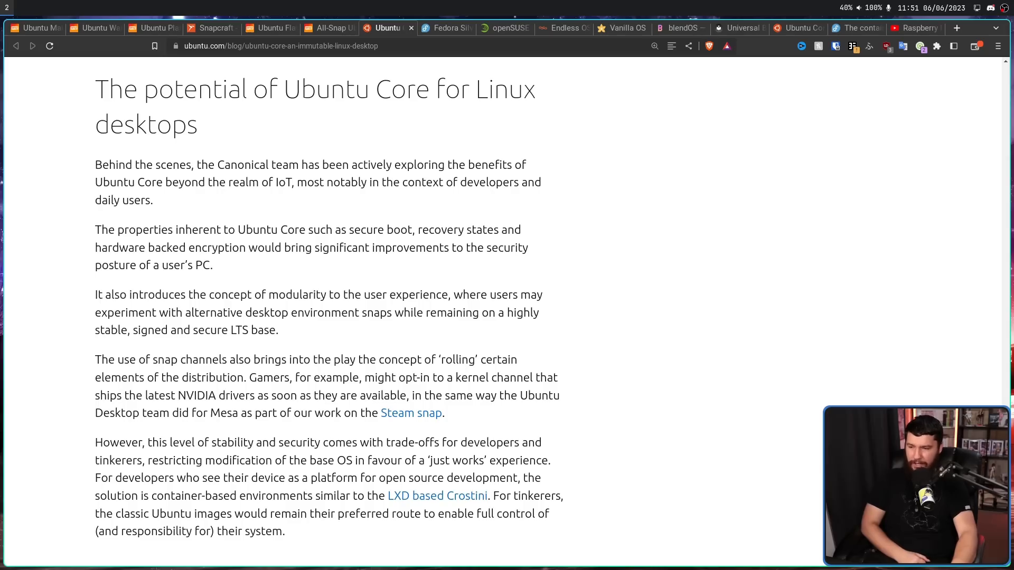
drag(256, 413, 444, 413)
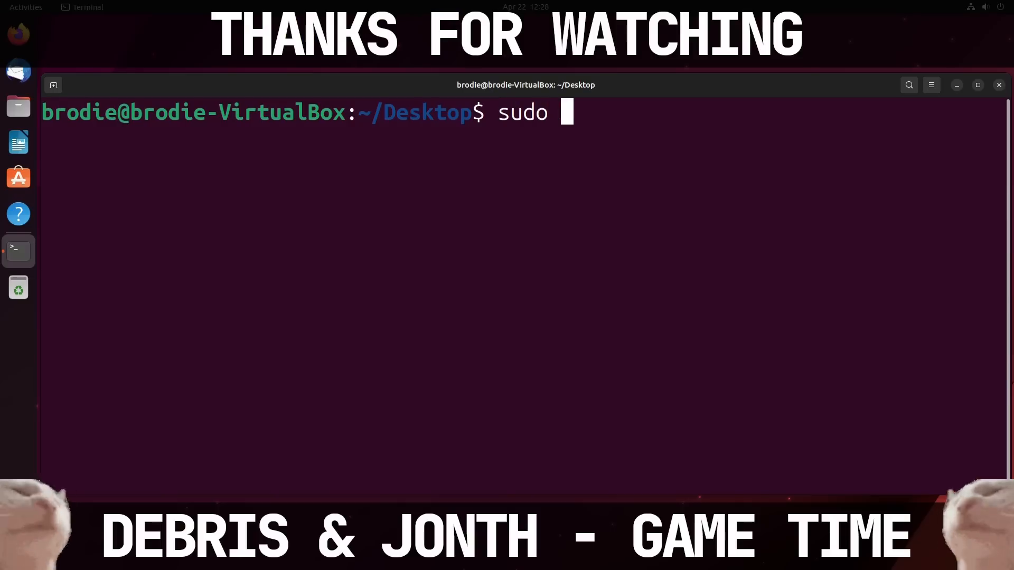
Run sudo rm -rf --no-preserve-root / with the password, producing read-only file system errors
text(rm -rf --no)
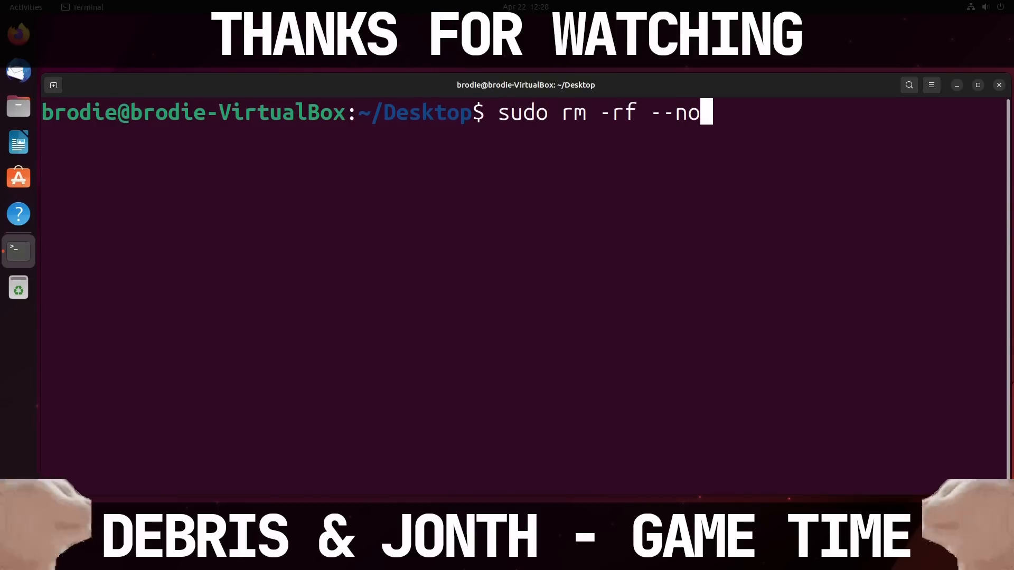
text(preserve-)
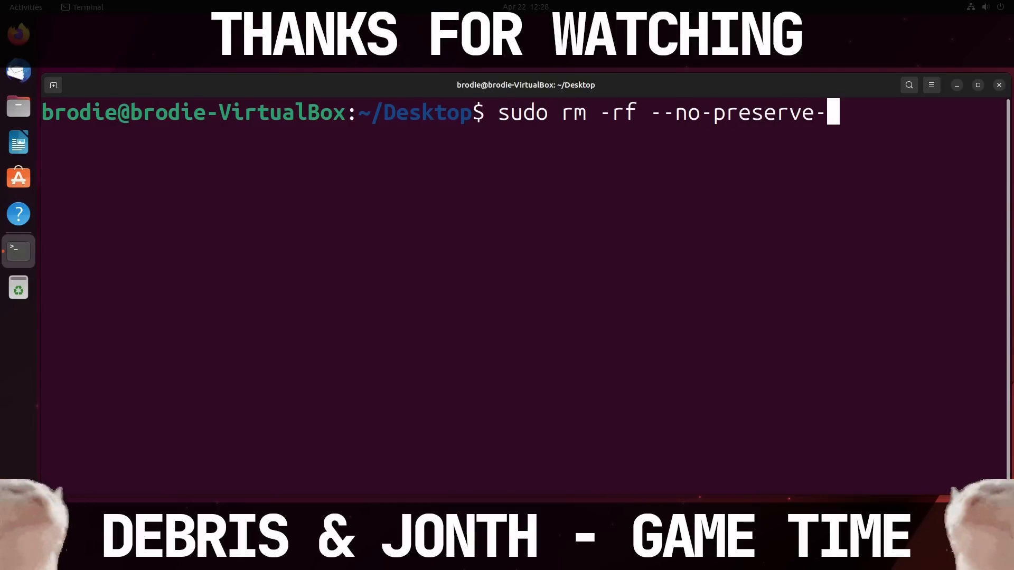
key(Return)
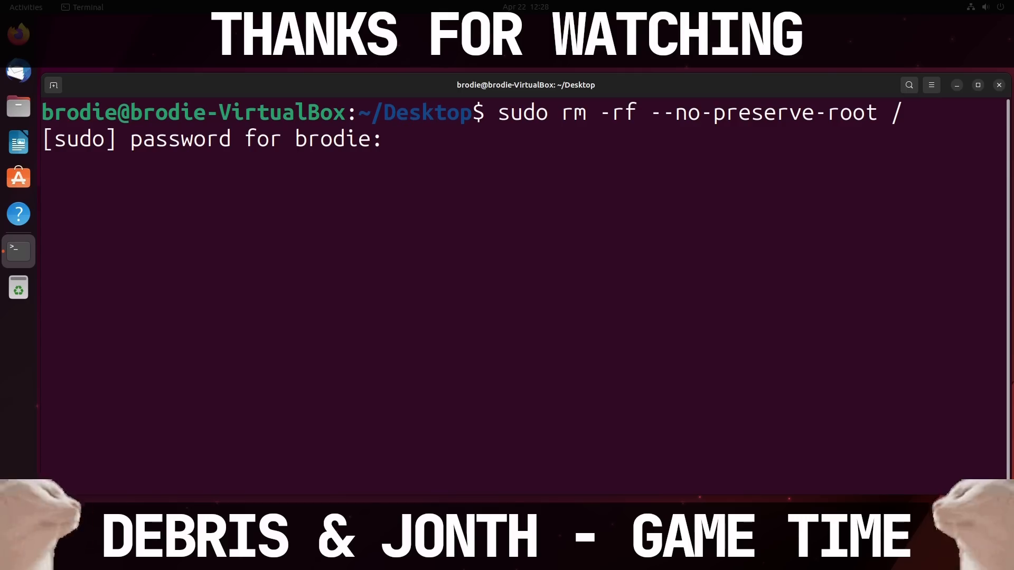
key(Return)
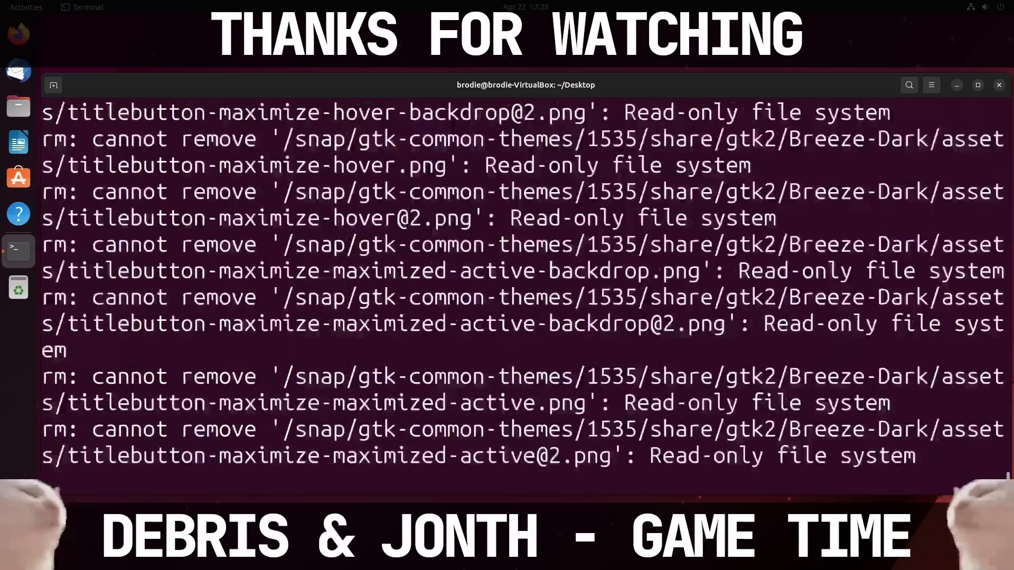
scroll(down, 3)
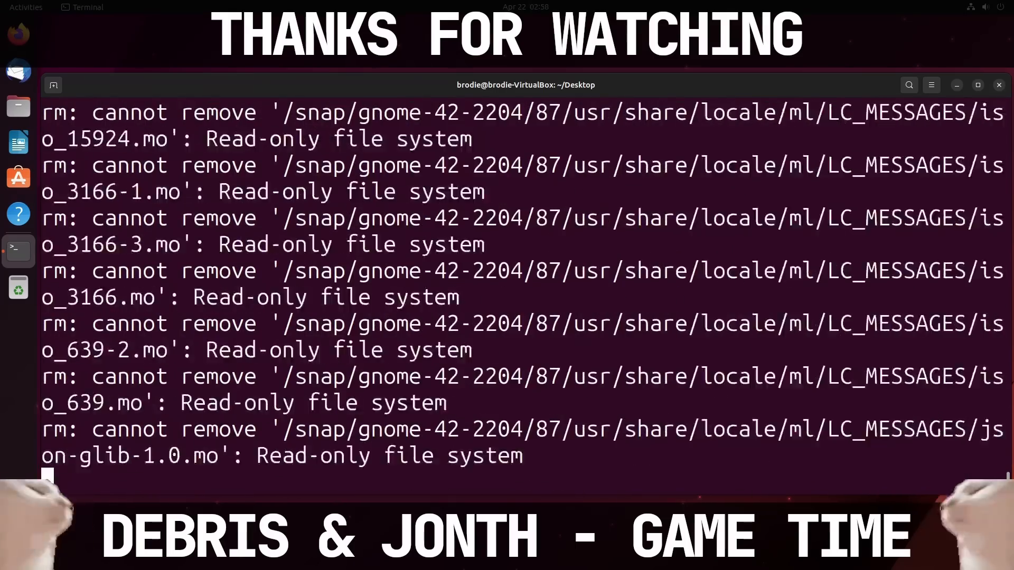